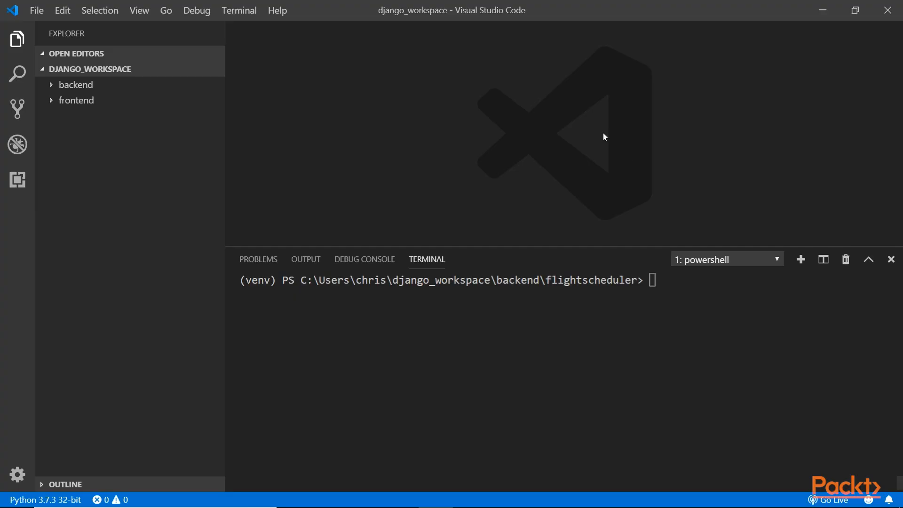
{"action": "mouse_move", "coordinate": [188, 104]}
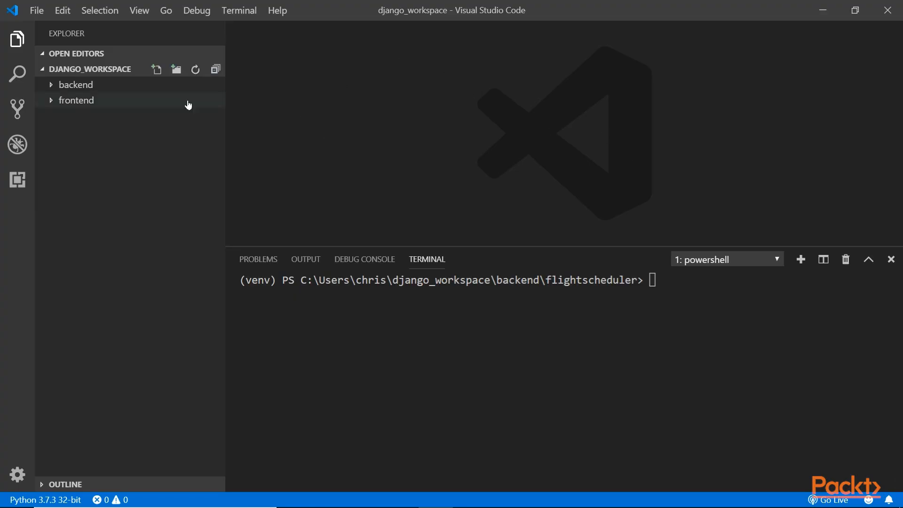
Expand the backend and flightscheduler folders in the Explorer to reveal manage.py and the flights app
{"action": "left_click", "coordinate": [75, 84]}
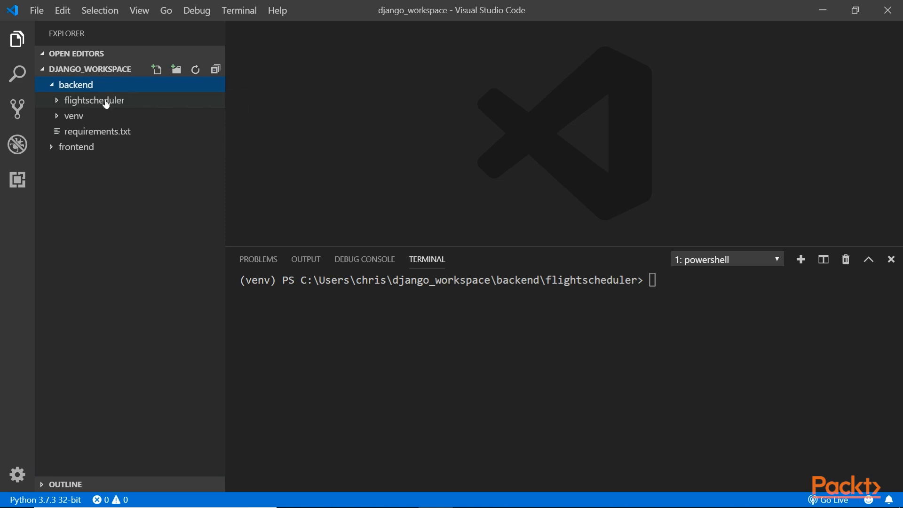
{"action": "left_click", "coordinate": [94, 99]}
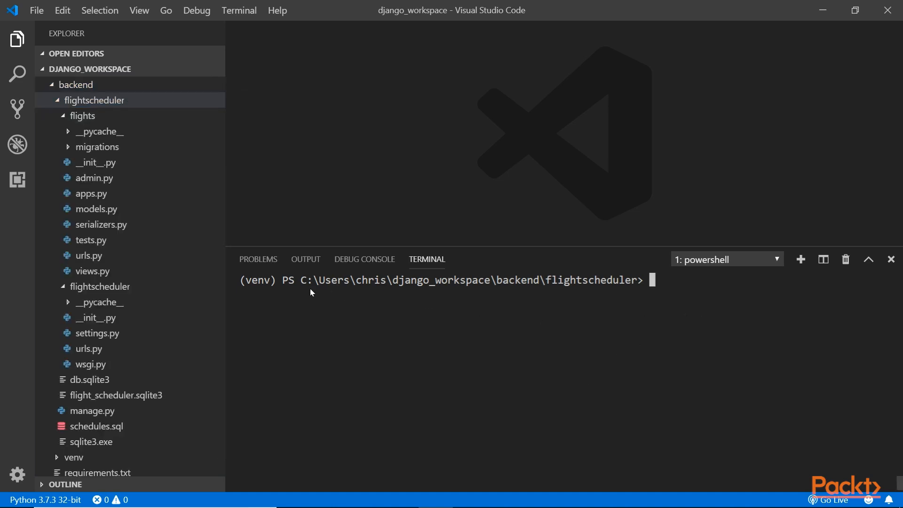
{"action": "mouse_move", "coordinate": [263, 295]}
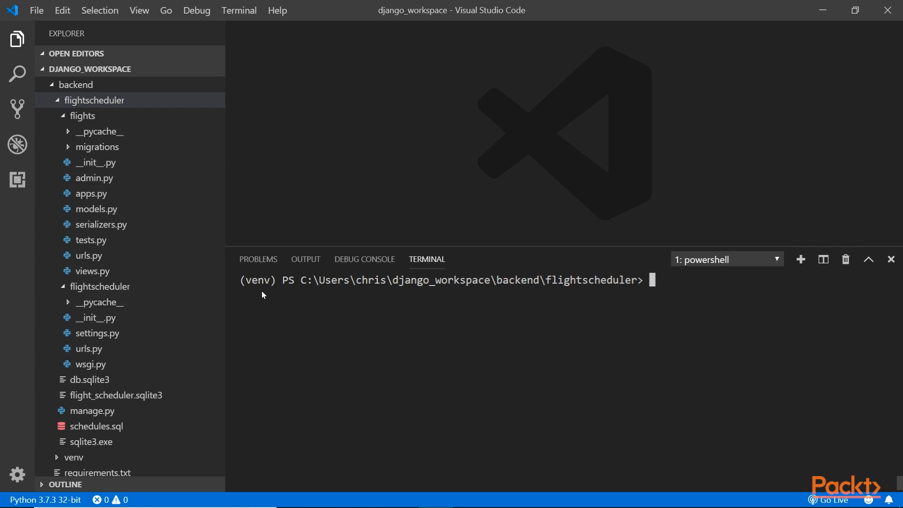
{"action": "mouse_move", "coordinate": [294, 184]}
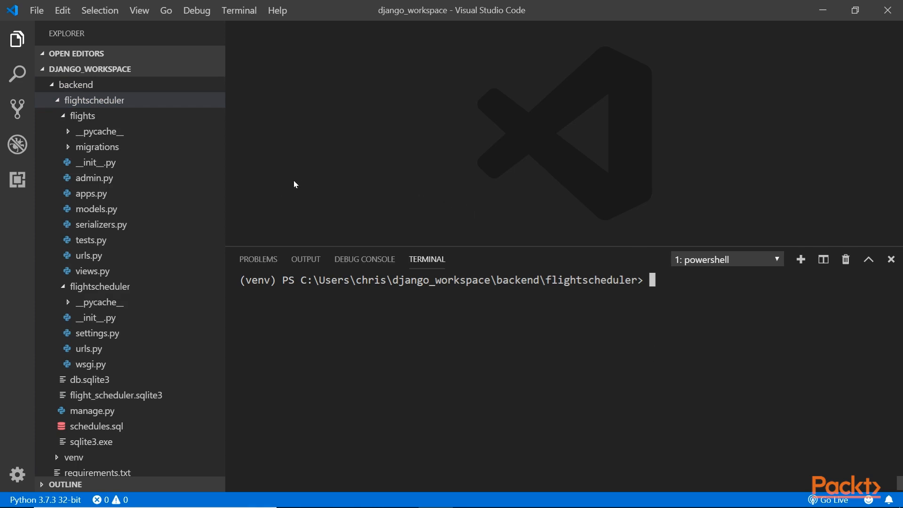
{"action": "mouse_move", "coordinate": [132, 193]}
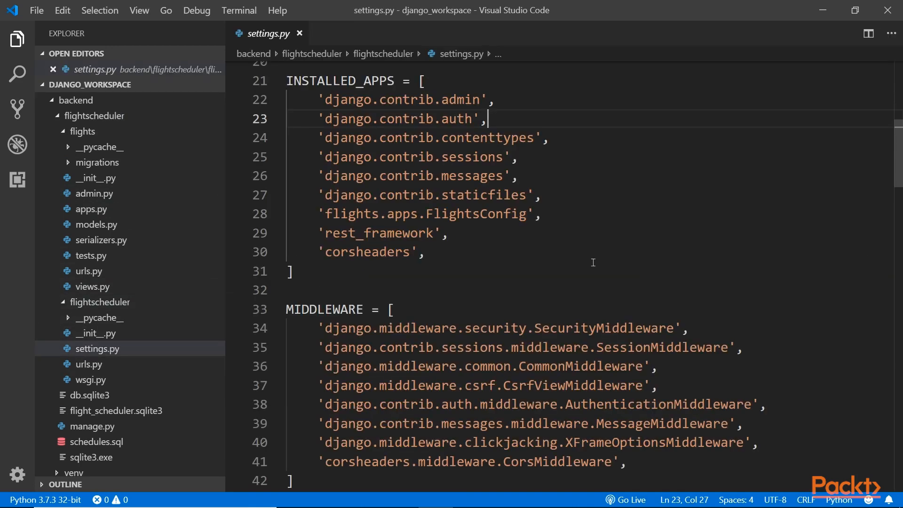
{"action": "scroll", "scroll_direction": "up", "scroll_amount": 3}
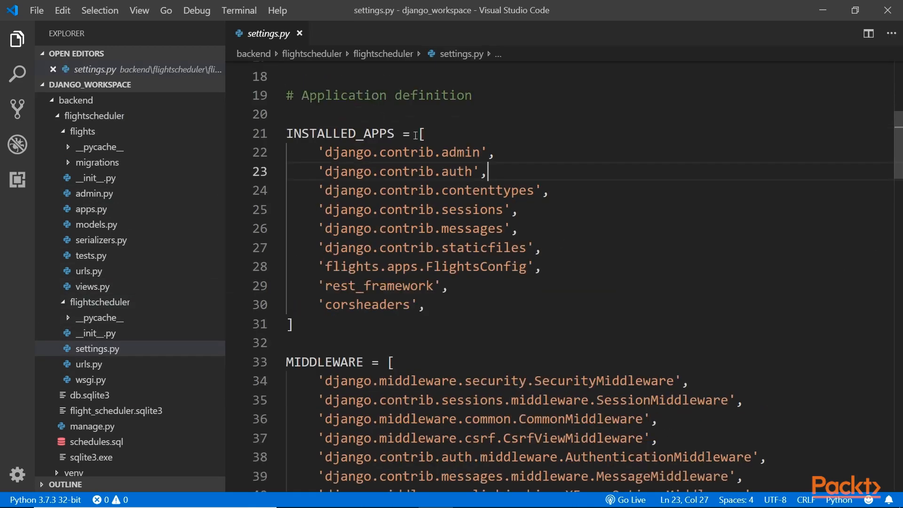
{"action": "mouse_move", "coordinate": [538, 255]}
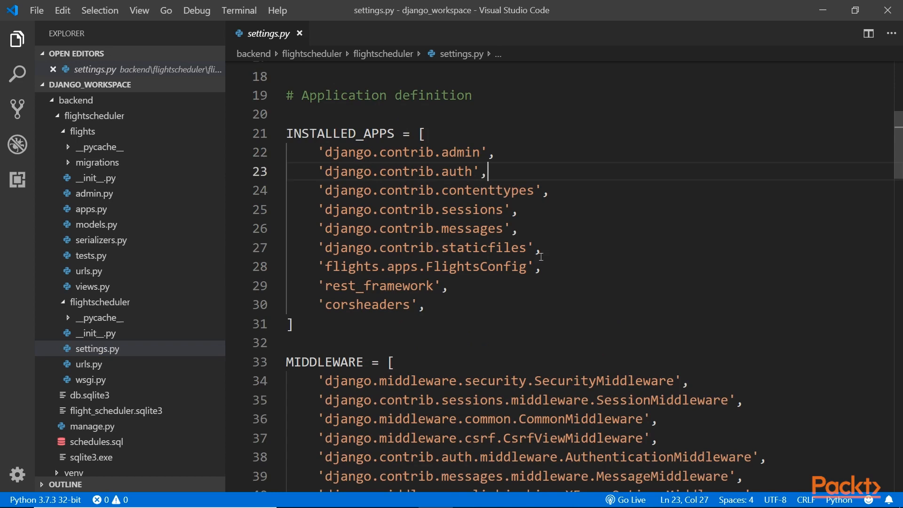
{"action": "mouse_move", "coordinate": [563, 262]}
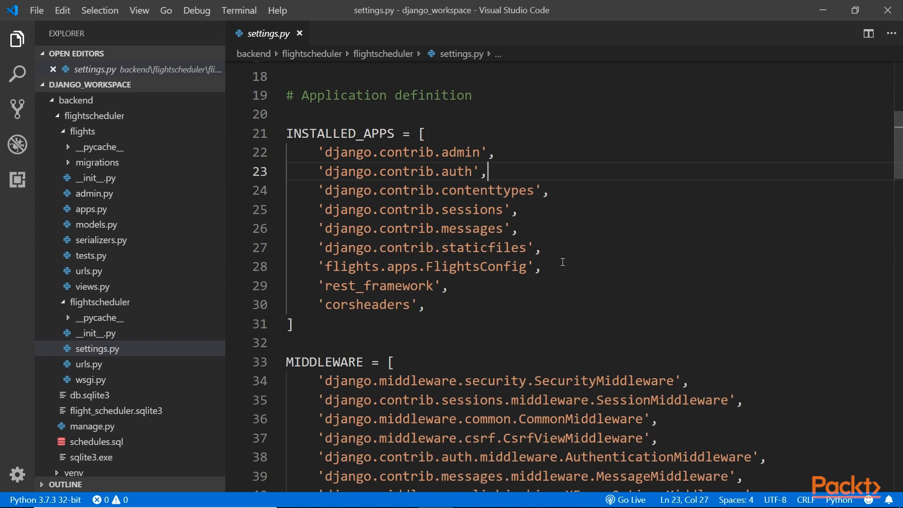
{"action": "double_click", "coordinate": [460, 152]}
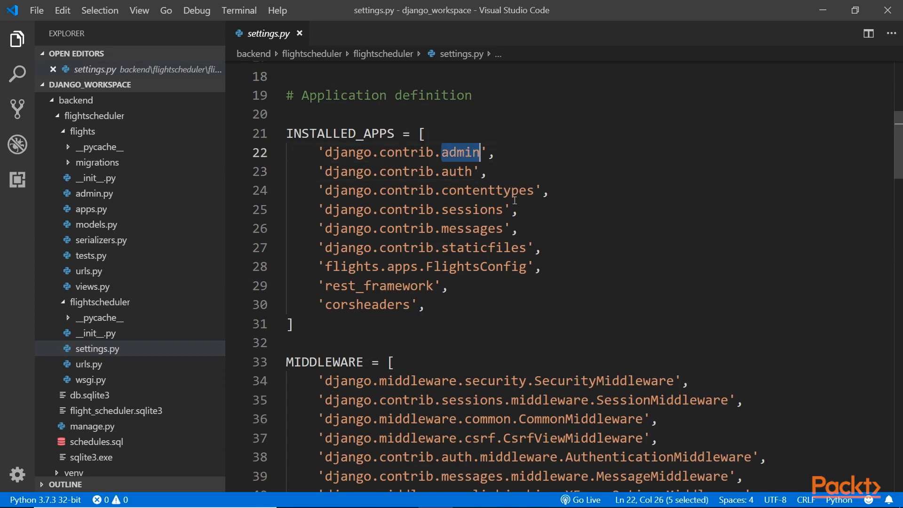
{"action": "mouse_move", "coordinate": [521, 221]}
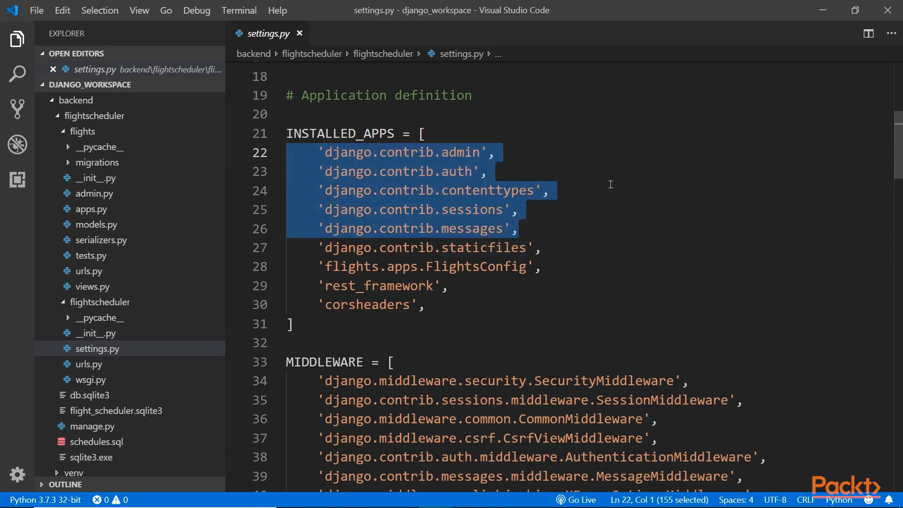
{"action": "mouse_move", "coordinate": [618, 184]}
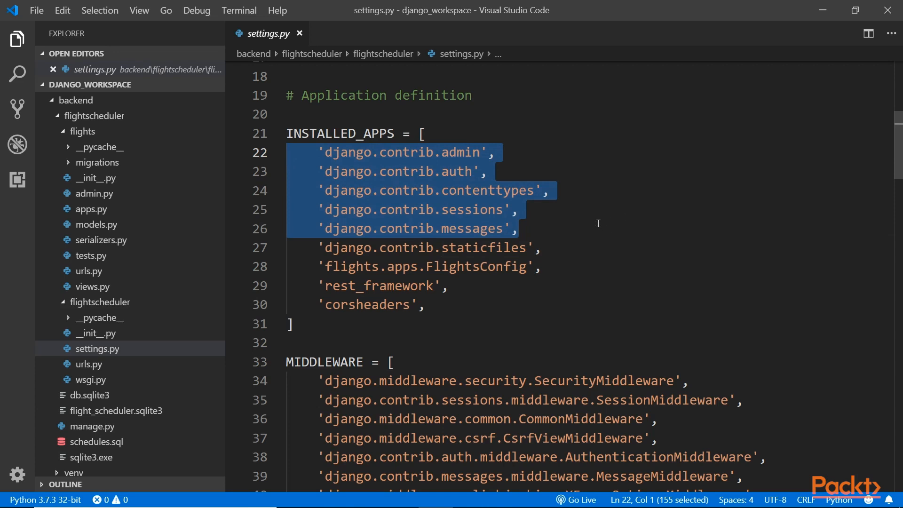
{"action": "left_click", "coordinate": [517, 158]}
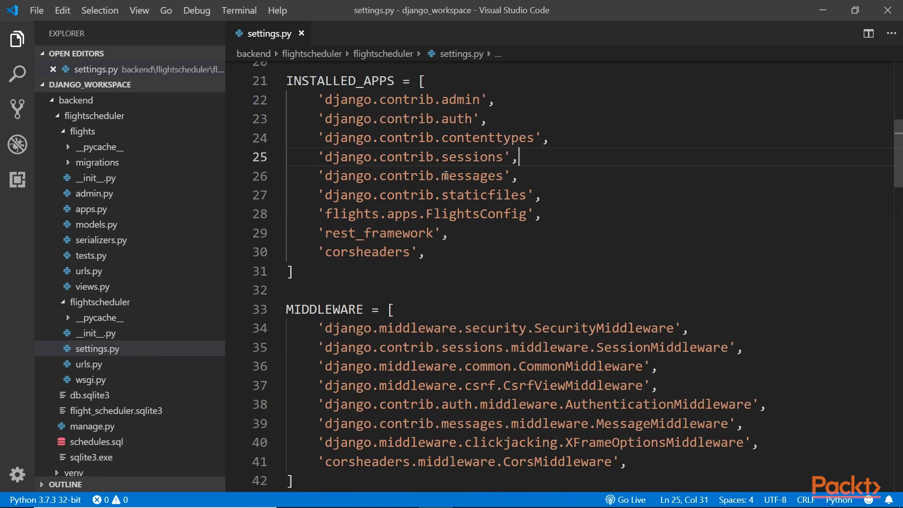
{"action": "mouse_move", "coordinate": [313, 53]}
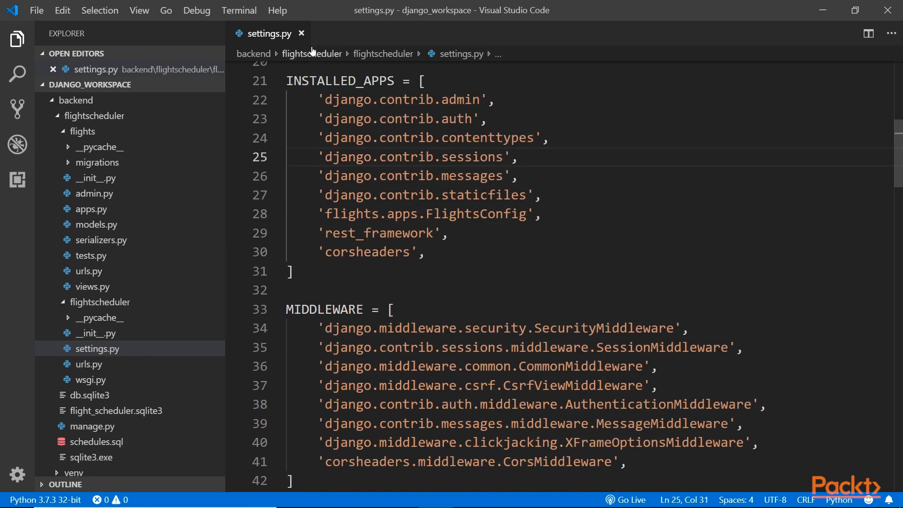
{"action": "left_click", "coordinate": [302, 33]}
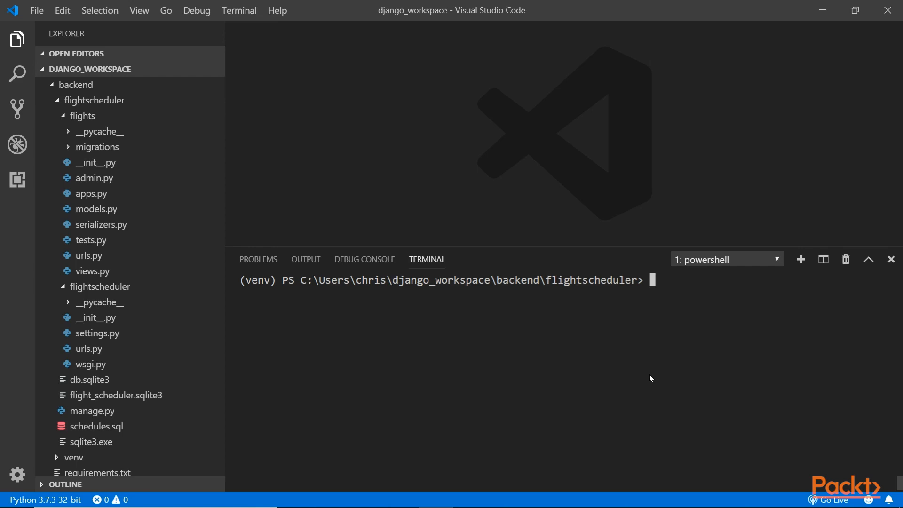
Run py .\manage.py createsuperuser in the terminal
{"action": "type", "text": "py man"}
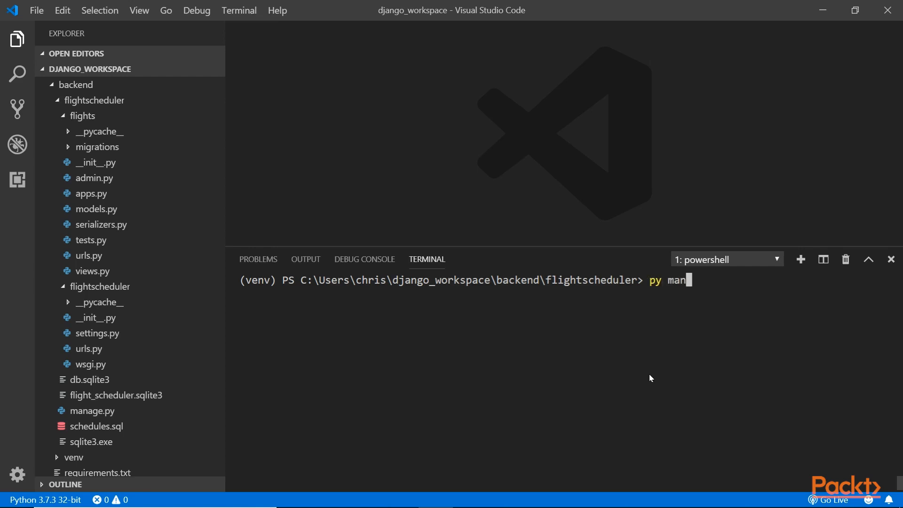
{"action": "type", "text": ".\\manage.py c"}
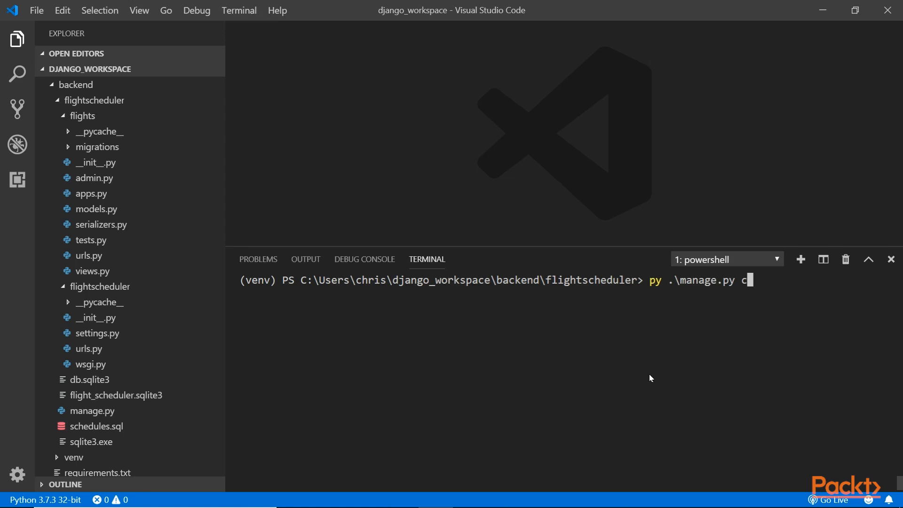
{"action": "type", "text": "reatesuperuser"}
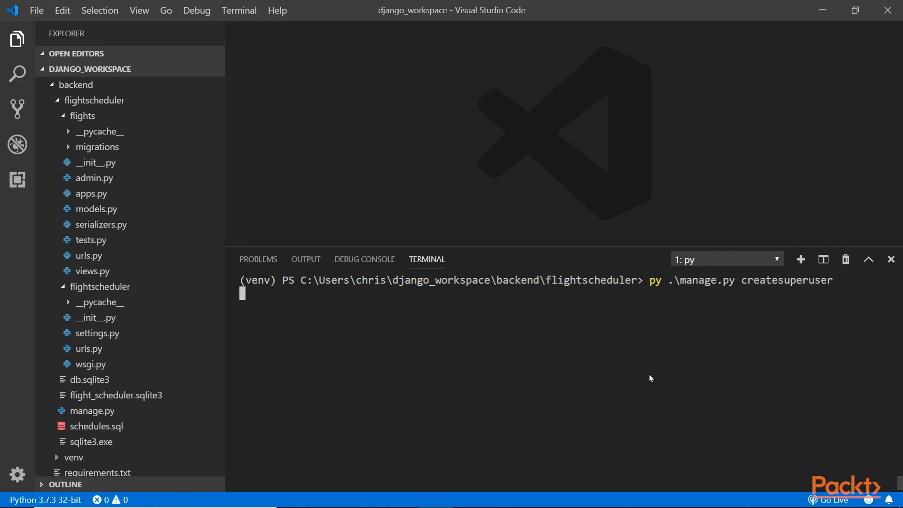
{"action": "key", "text": "Return"}
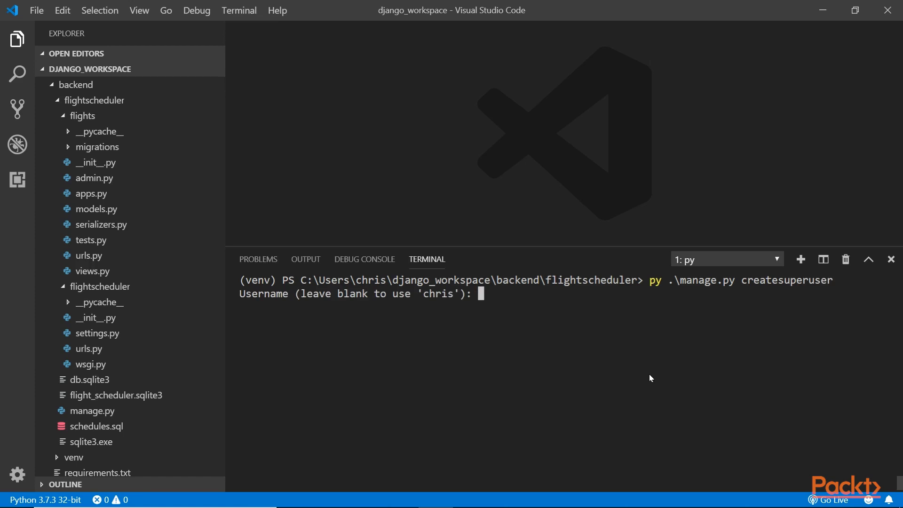
Create superuser 'admin' with email admin@admin, answering y to bypass the password warning
{"action": "type", "text": "admin"}
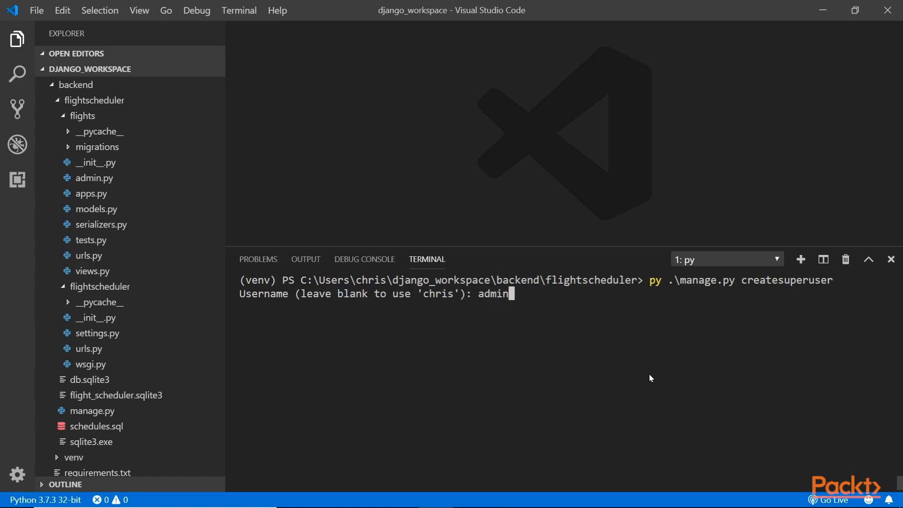
{"action": "key", "text": "Return"}
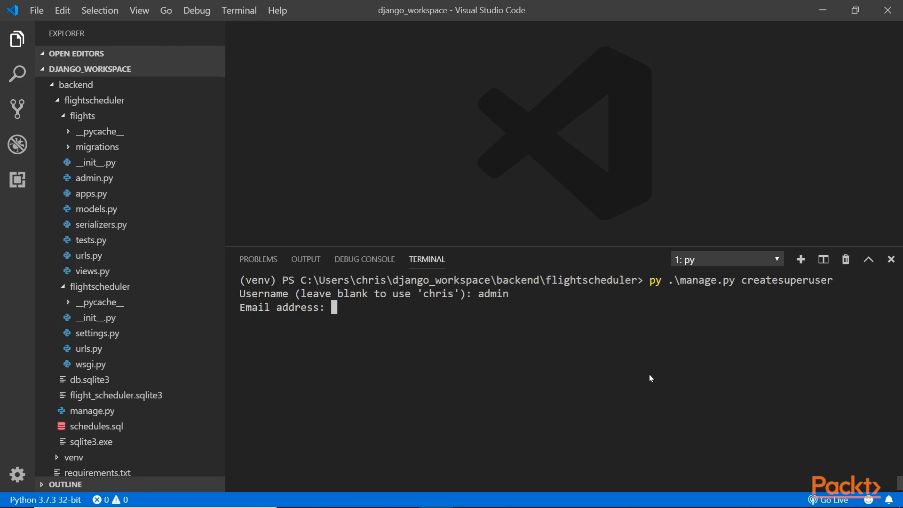
{"action": "type", "text": "admin@admin.com"}
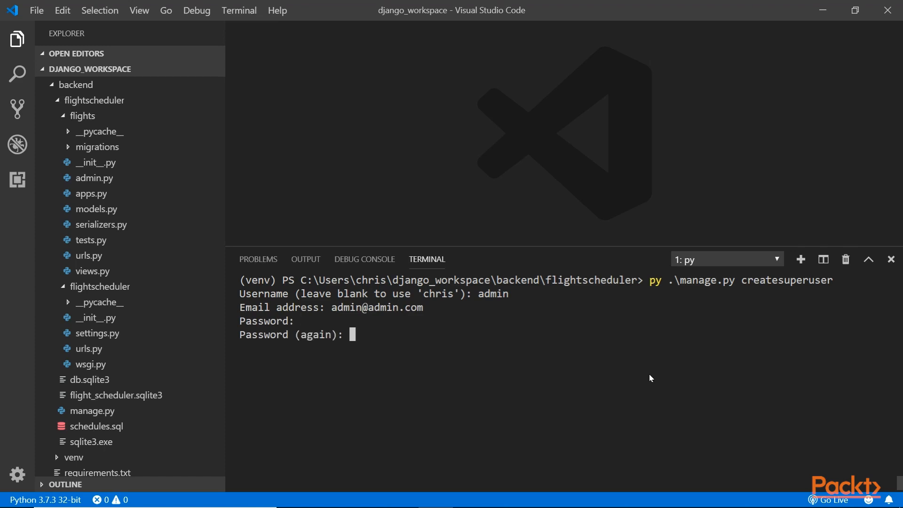
{"action": "key", "text": "Return"}
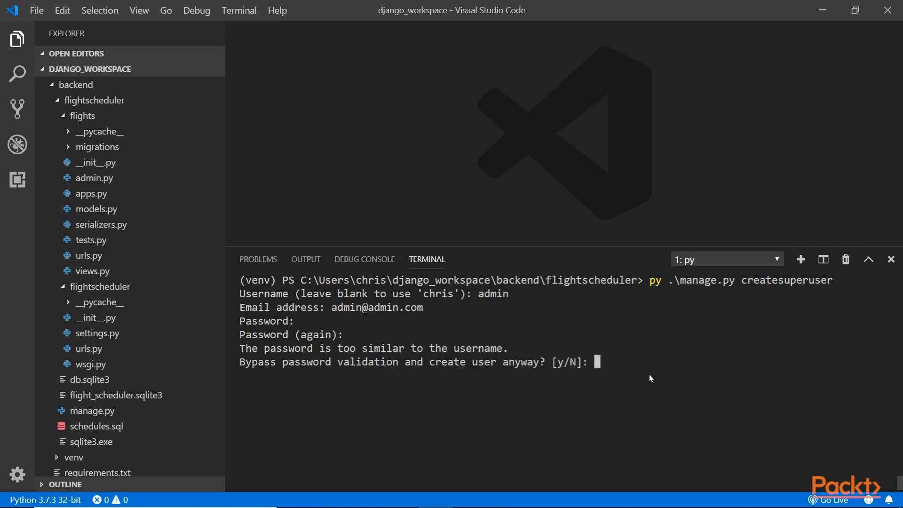
{"action": "type", "text": "y"}
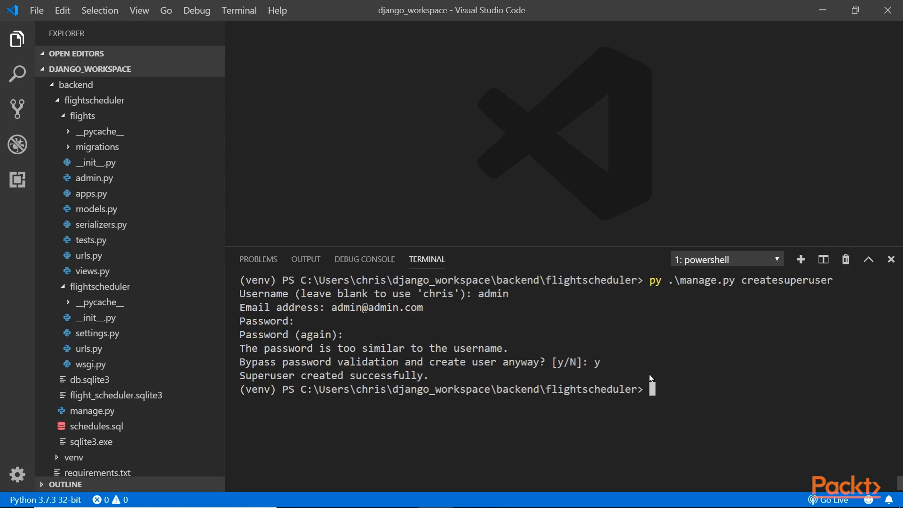
{"action": "mouse_move", "coordinate": [674, 364]}
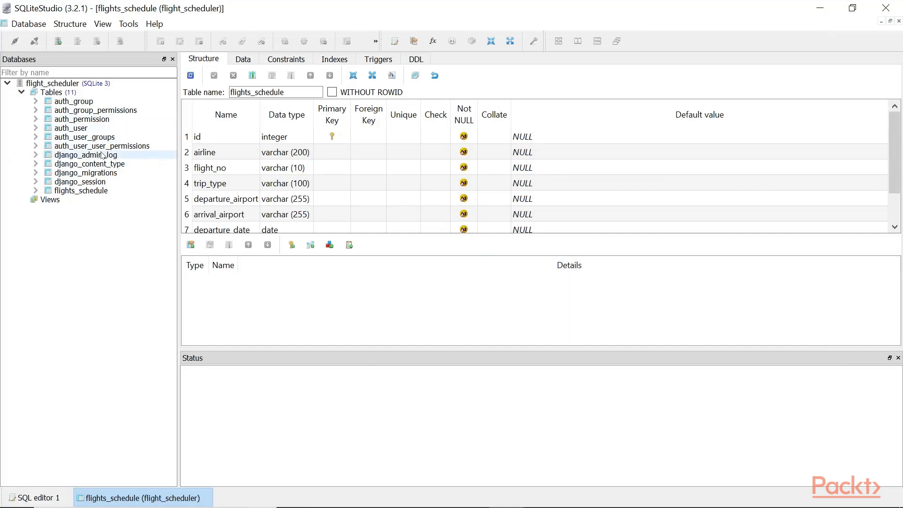
View the auth_user table data showing the single admin row with is_superuser 1
{"action": "left_click", "coordinate": [74, 101]}
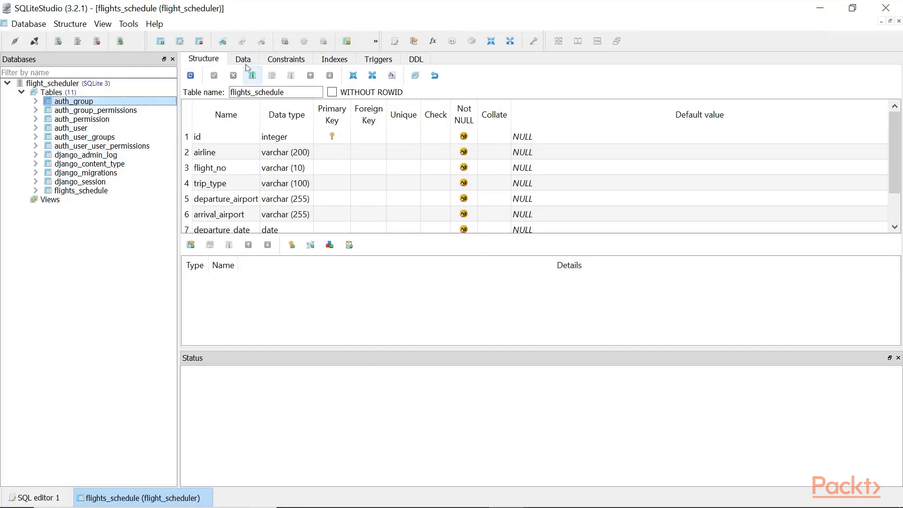
{"action": "mouse_move", "coordinate": [117, 96]}
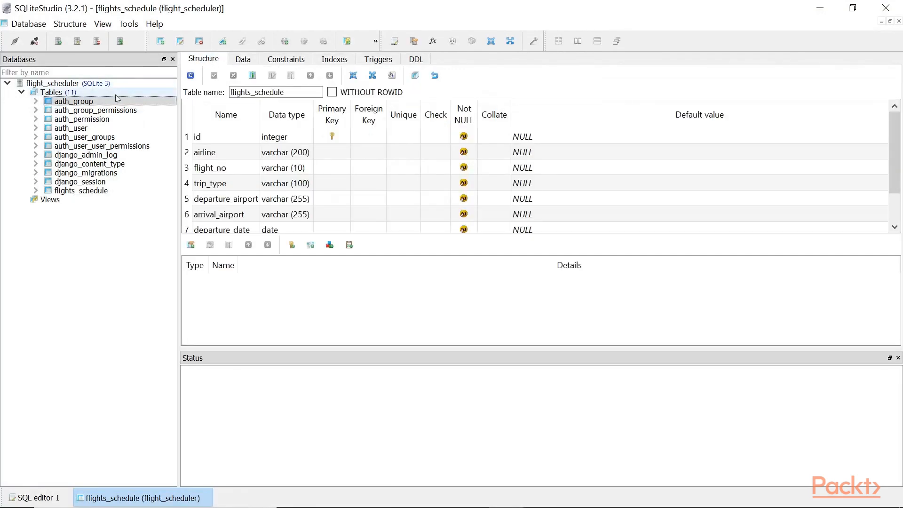
{"action": "double_click", "coordinate": [72, 101]}
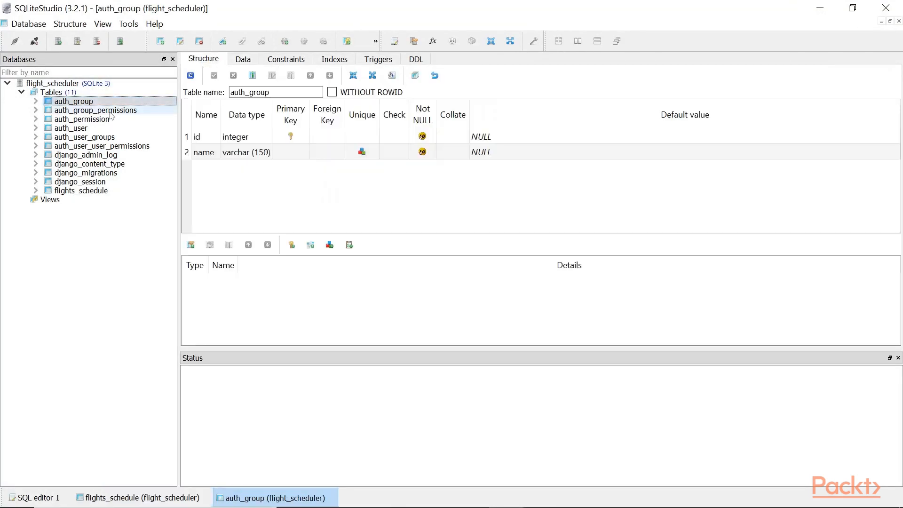
{"action": "double_click", "coordinate": [72, 127]}
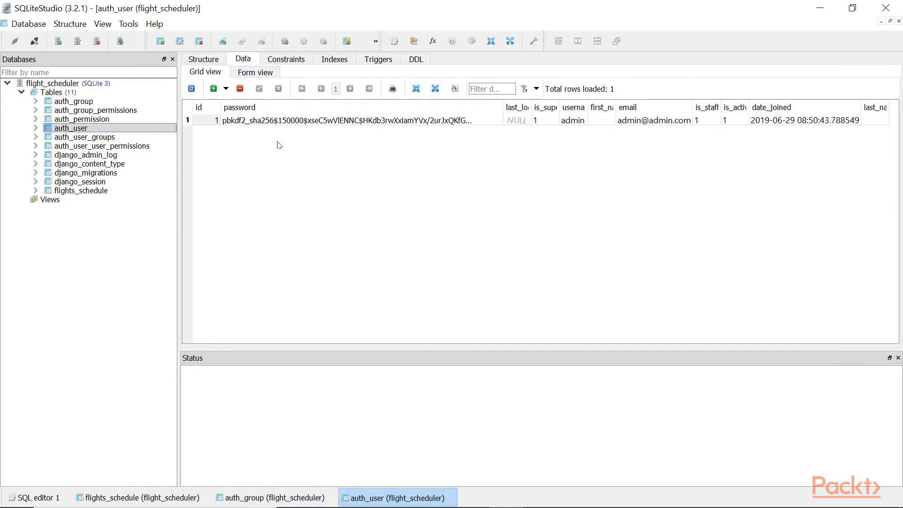
{"action": "mouse_move", "coordinate": [449, 146]}
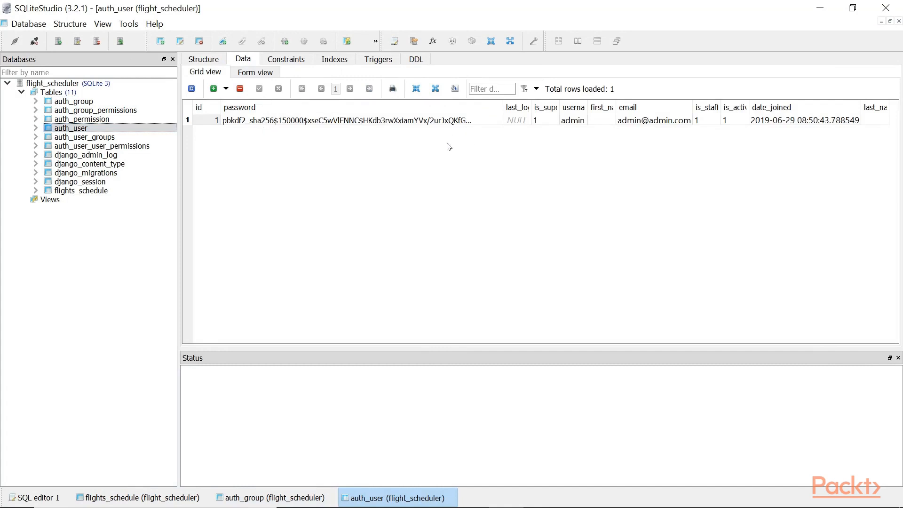
{"action": "mouse_move", "coordinate": [569, 160]}
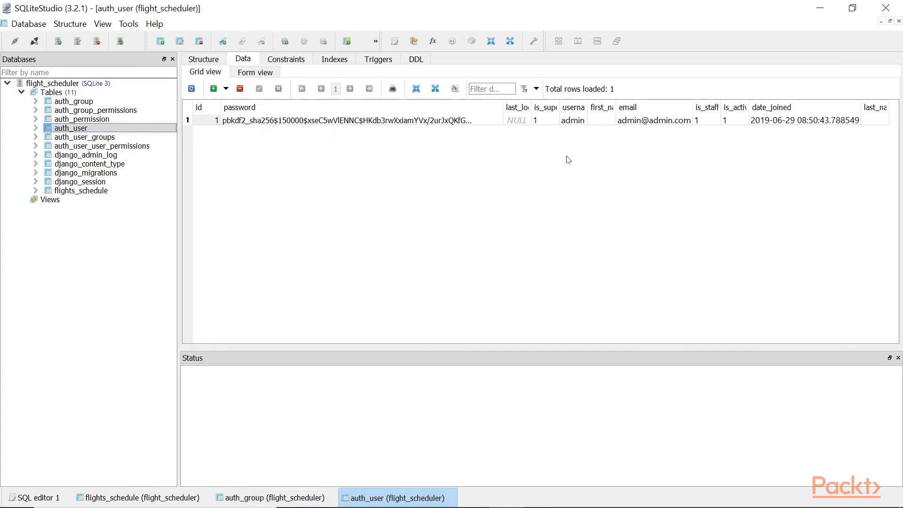
{"action": "mouse_move", "coordinate": [760, 206]}
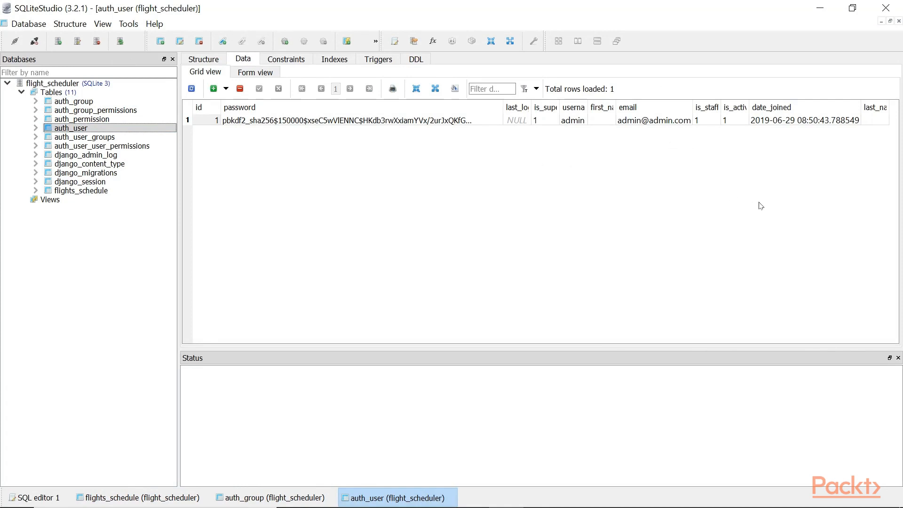